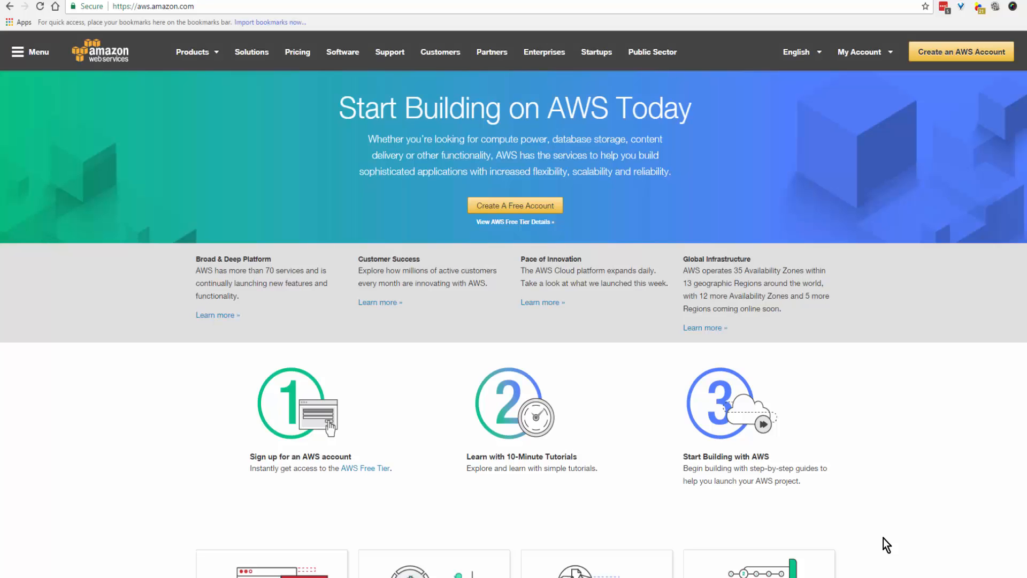
pyautogui.moveTo(906, 545)
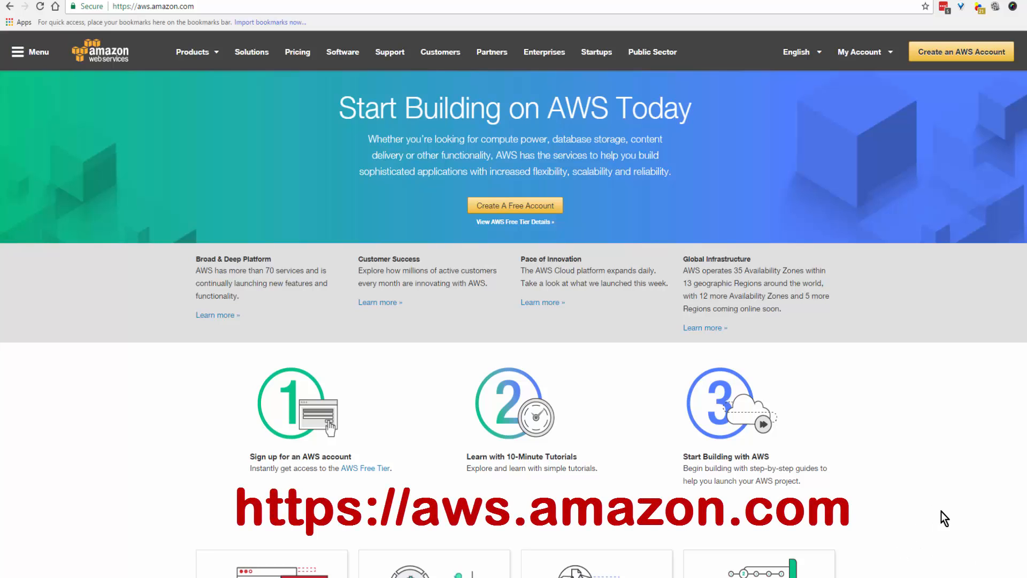
pyautogui.moveTo(900, 505)
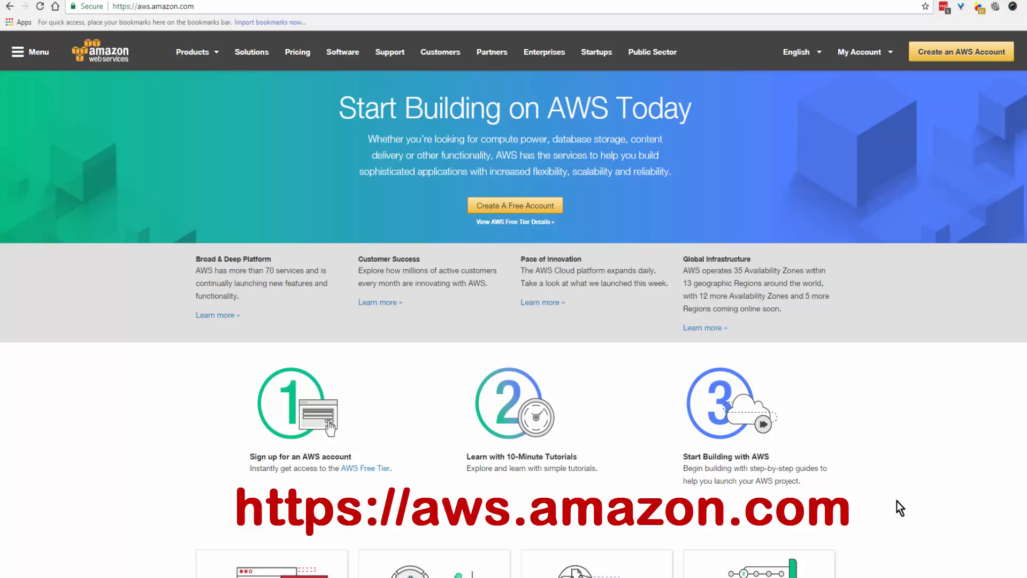
pyautogui.moveTo(886, 518)
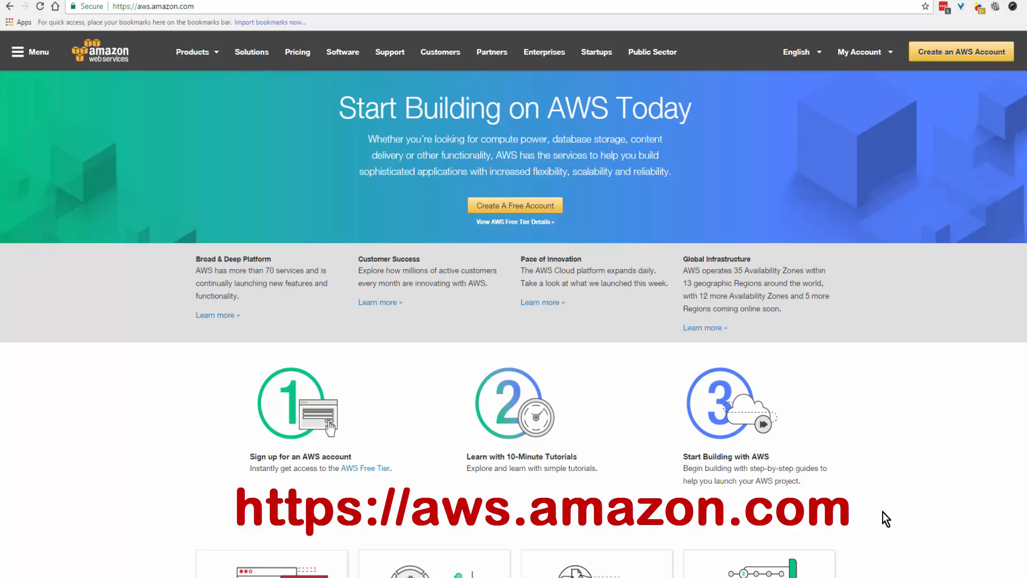
pyautogui.moveTo(942, 511)
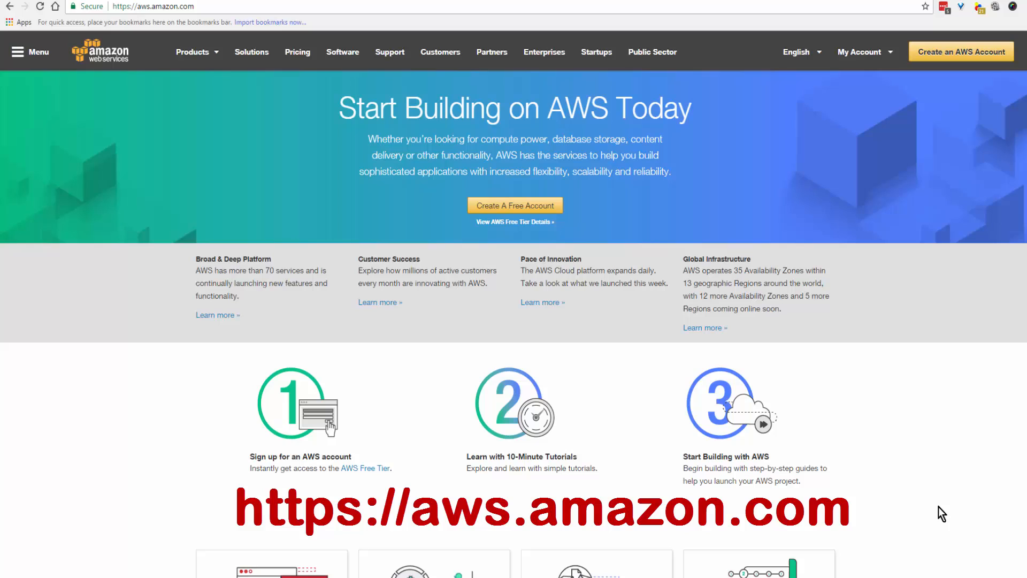
pyautogui.moveTo(901, 518)
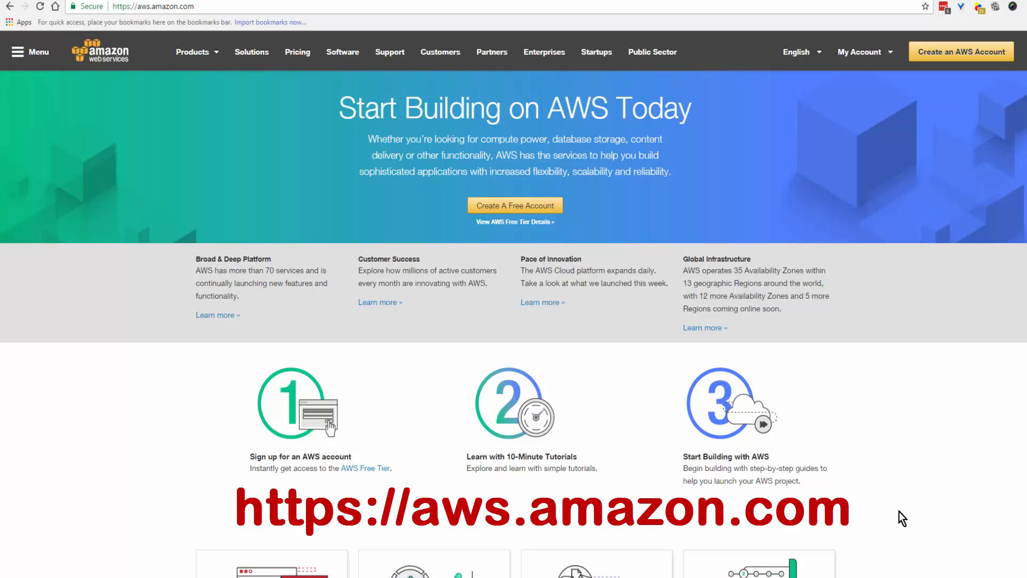
pyautogui.moveTo(868, 491)
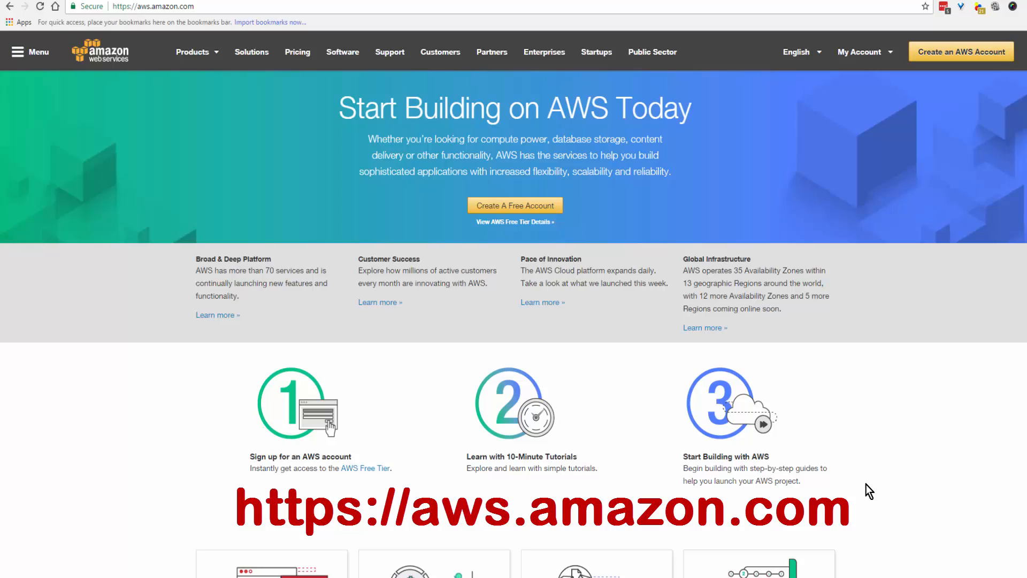
pyautogui.moveTo(865, 483)
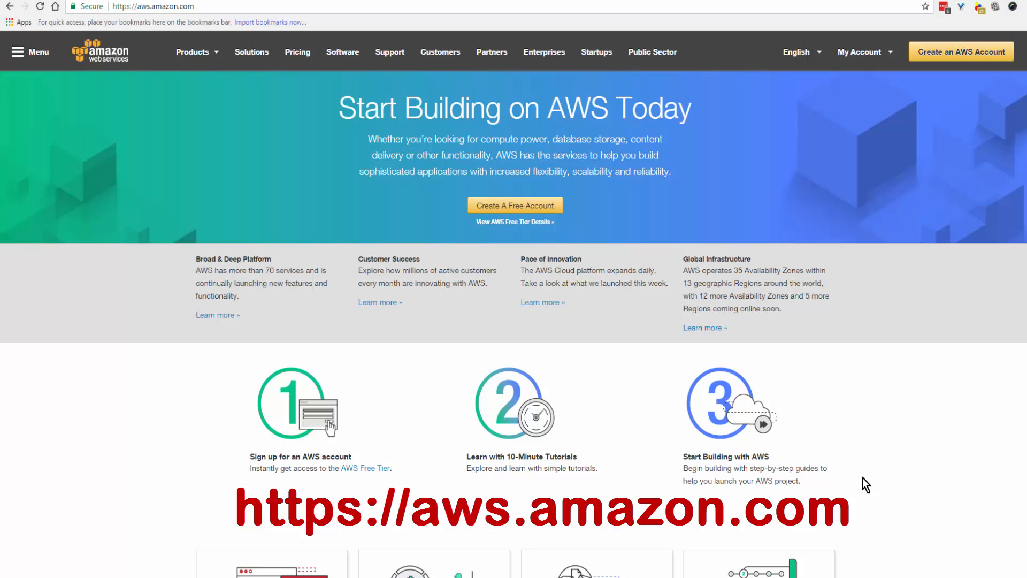
pyautogui.moveTo(865, 492)
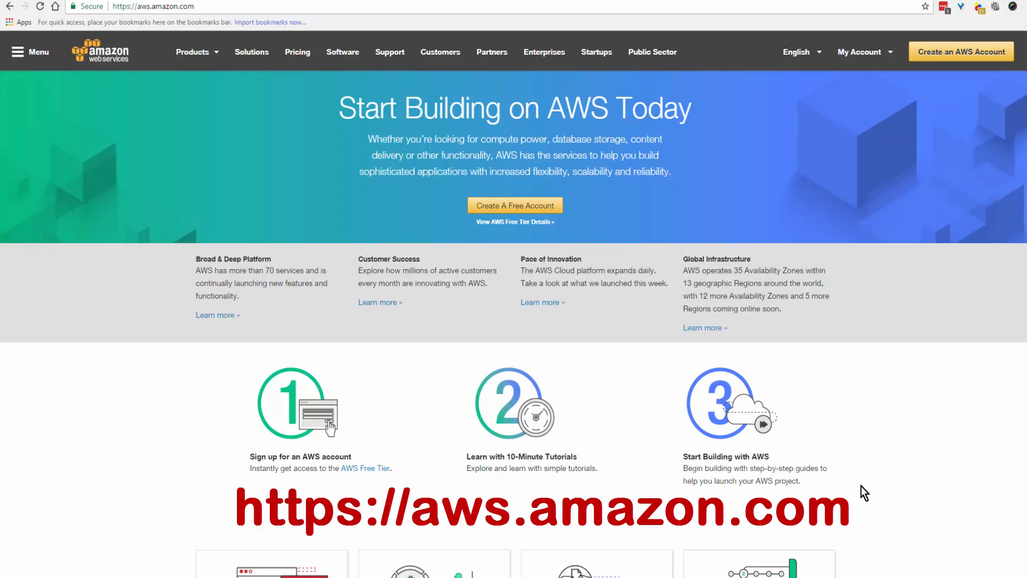
pyautogui.moveTo(867, 500)
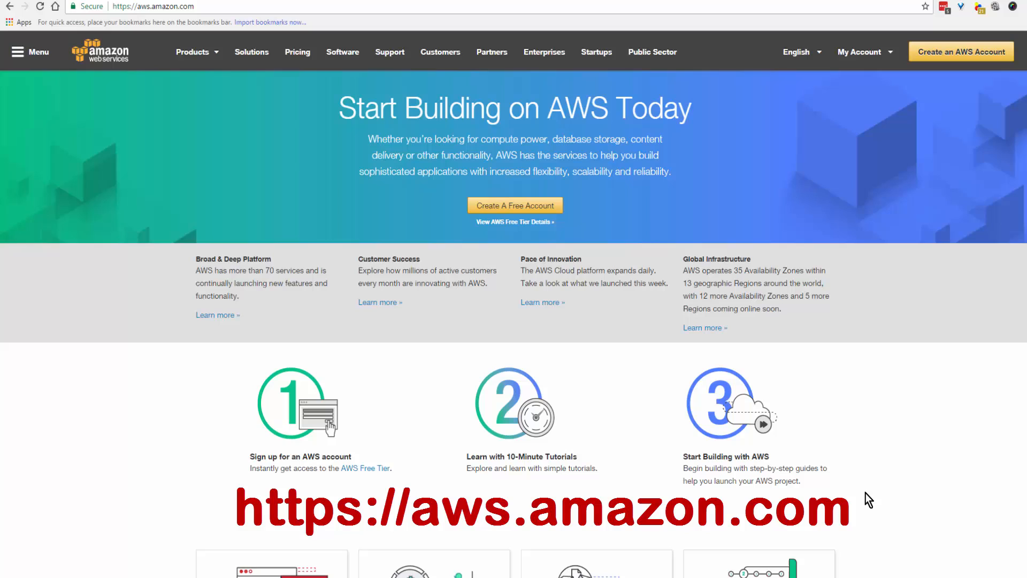
pyautogui.moveTo(124, 366)
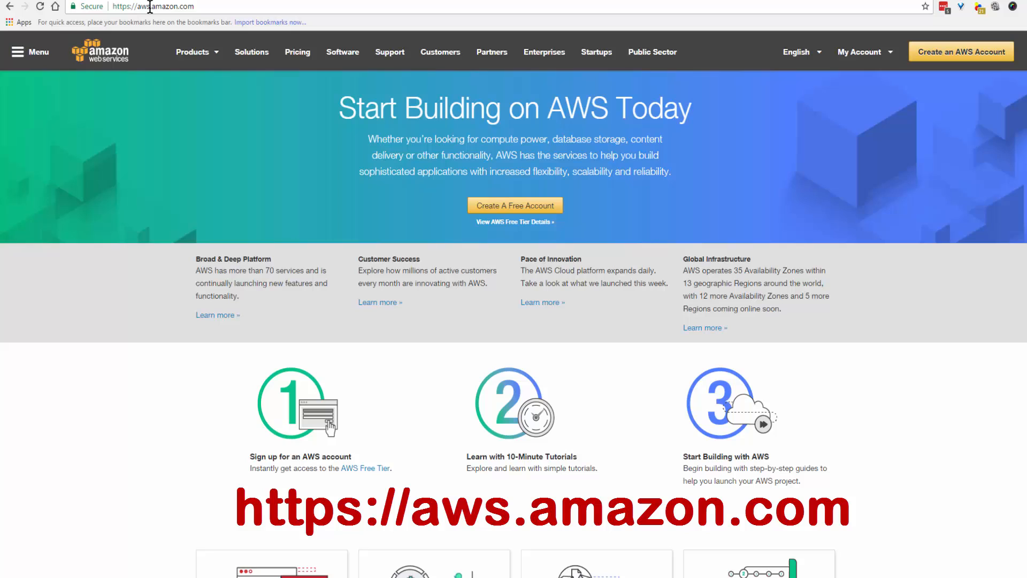
# Step: Start creating an AWS account from the site header, continuing as a new user
pyautogui.click(153, 7)
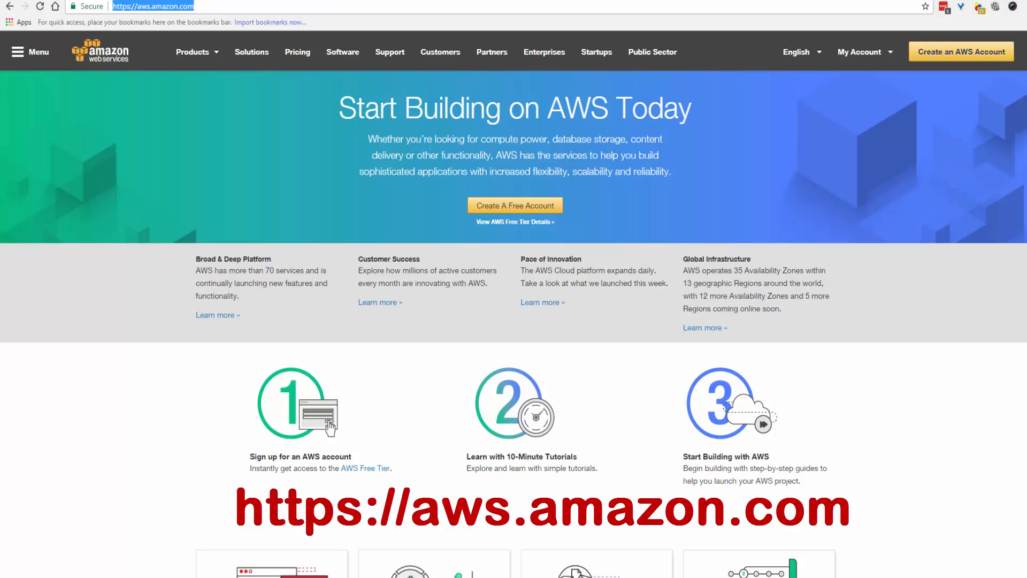
pyautogui.click(860, 51)
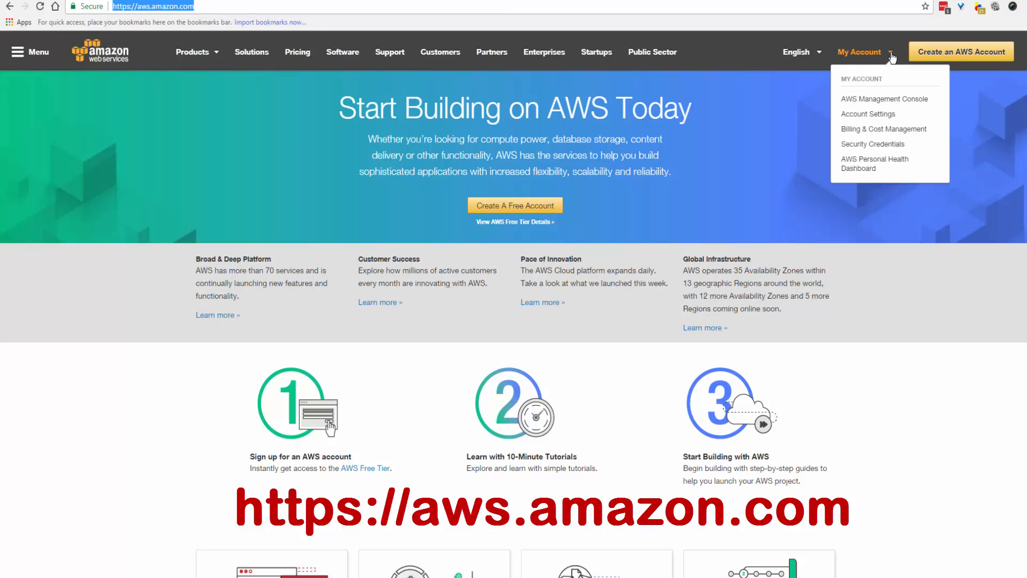
pyautogui.moveTo(892, 75)
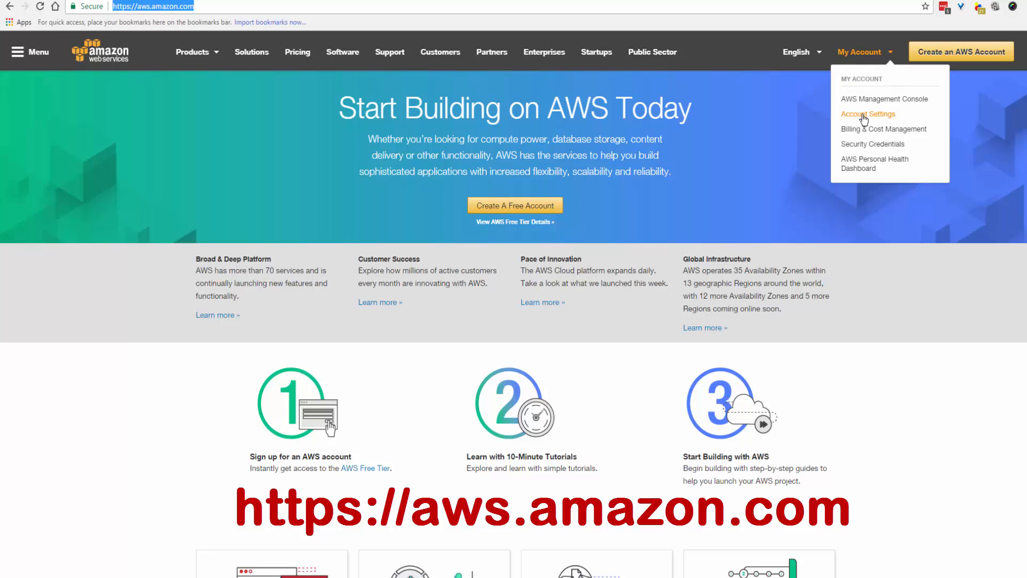
pyautogui.moveTo(1002, 80)
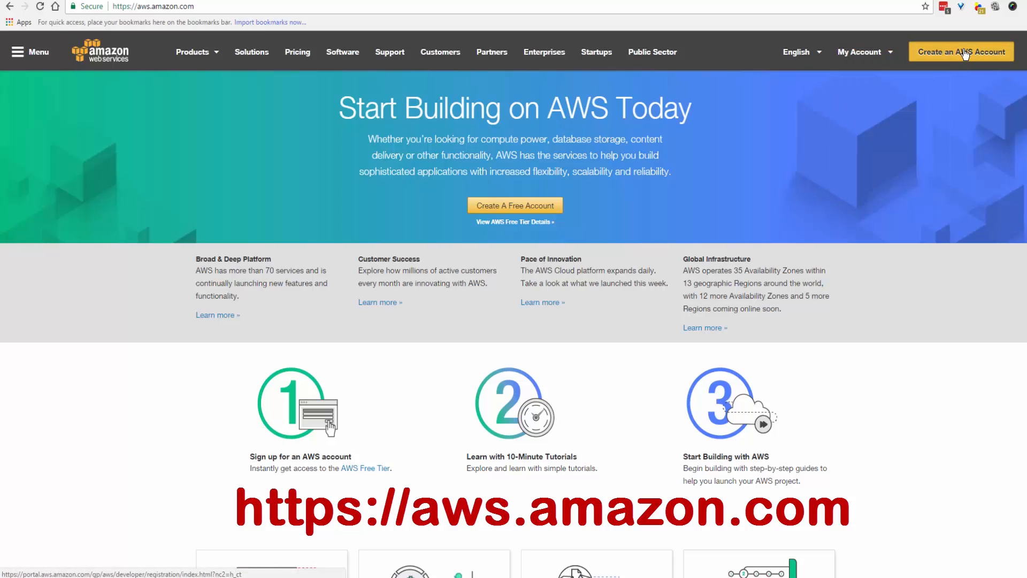
pyautogui.click(960, 52)
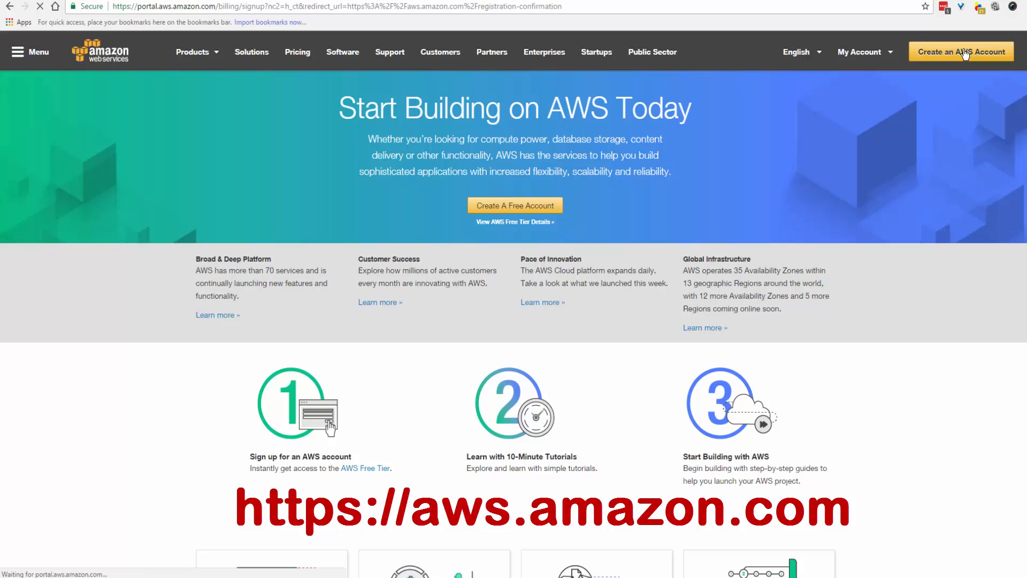
pyautogui.click(960, 51)
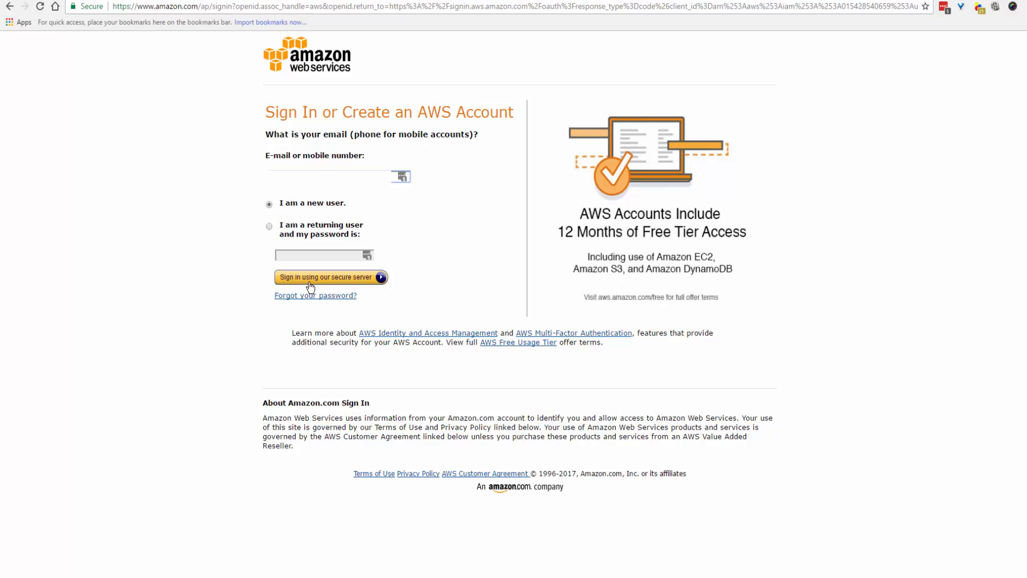
pyautogui.moveTo(339, 288)
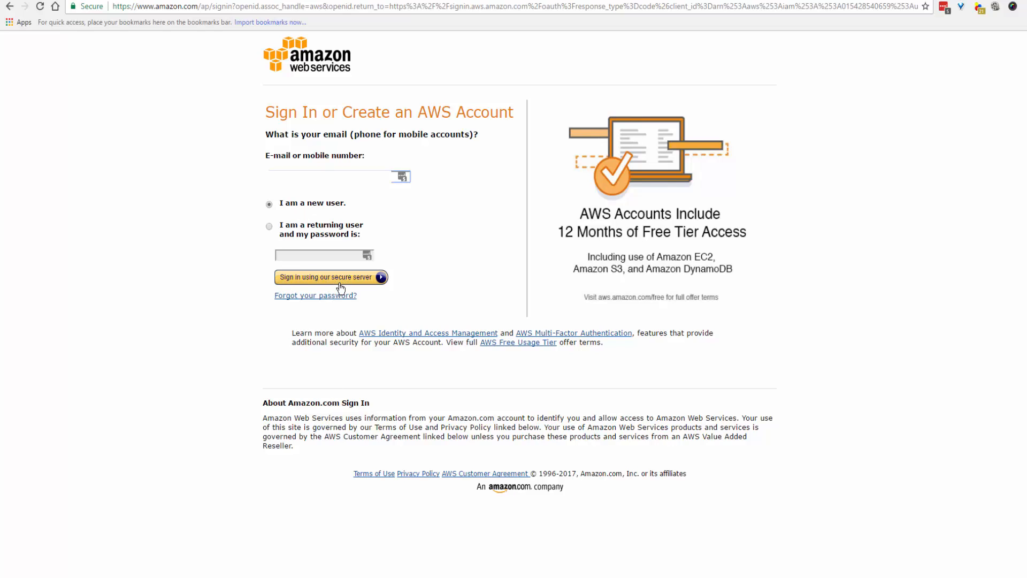
pyautogui.click(326, 276)
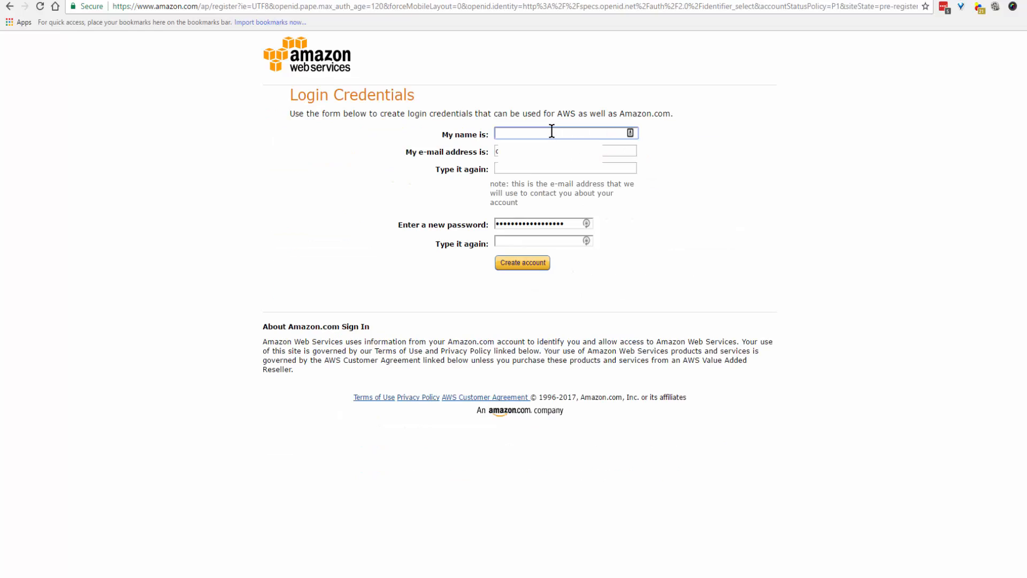
pyautogui.write('Karen Stavert')
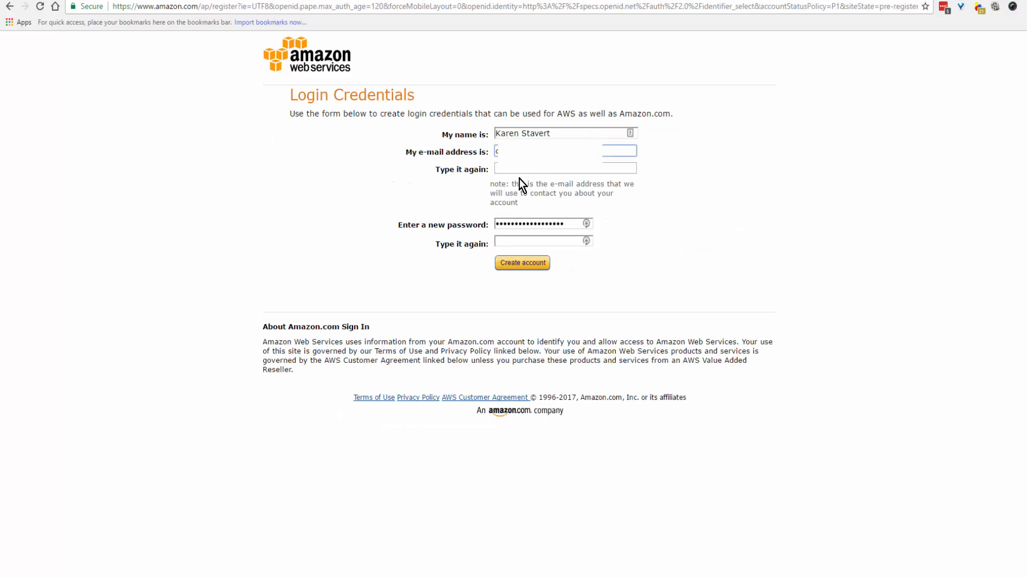
pyautogui.click(565, 167)
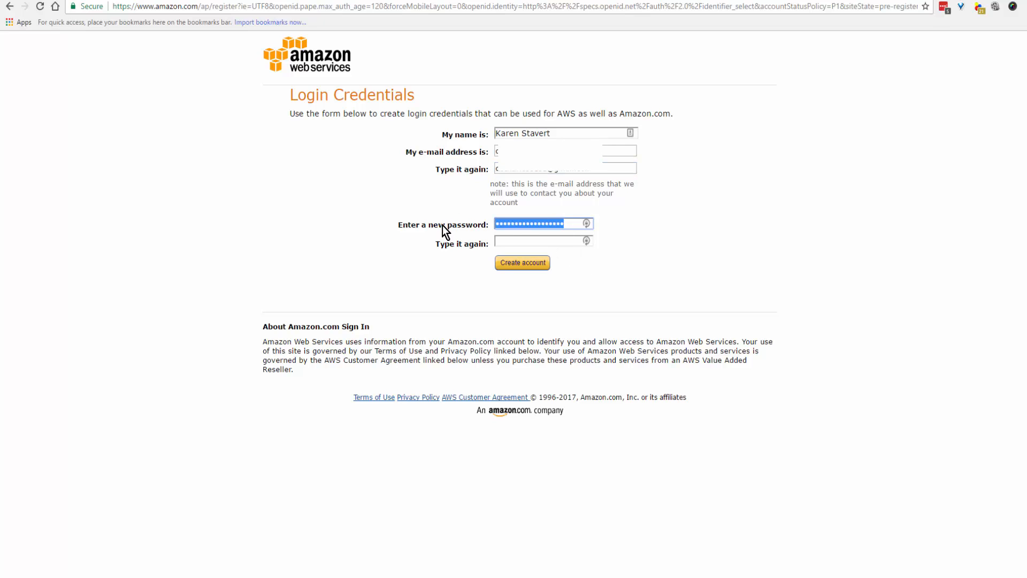
pyautogui.click(522, 264)
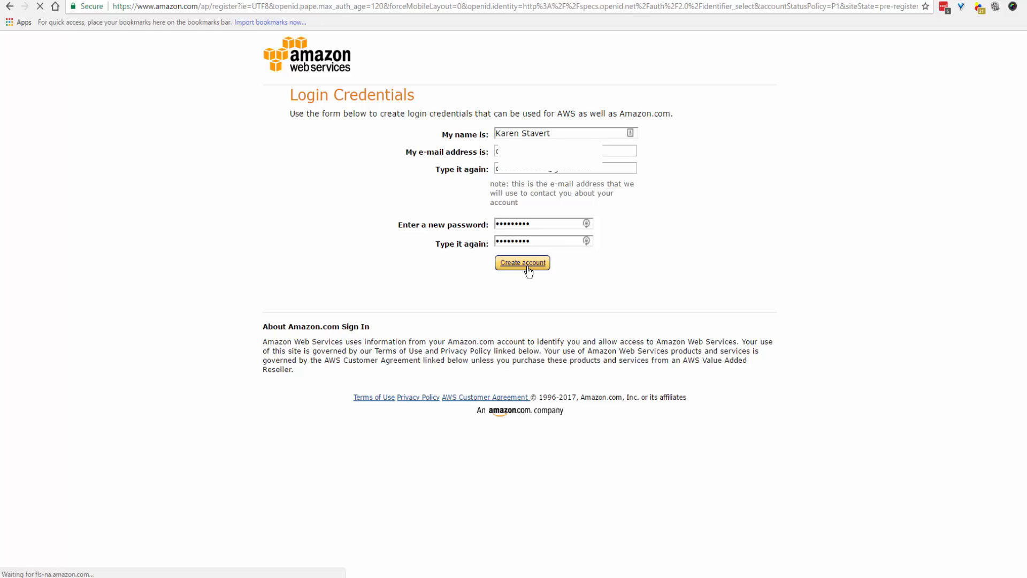
pyautogui.click(522, 263)
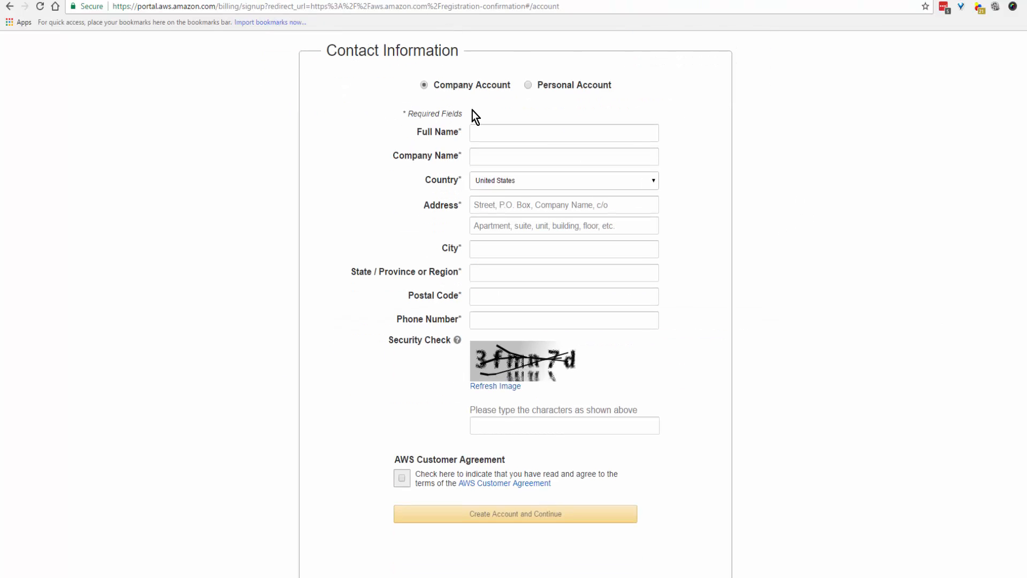
pyautogui.moveTo(509, 102)
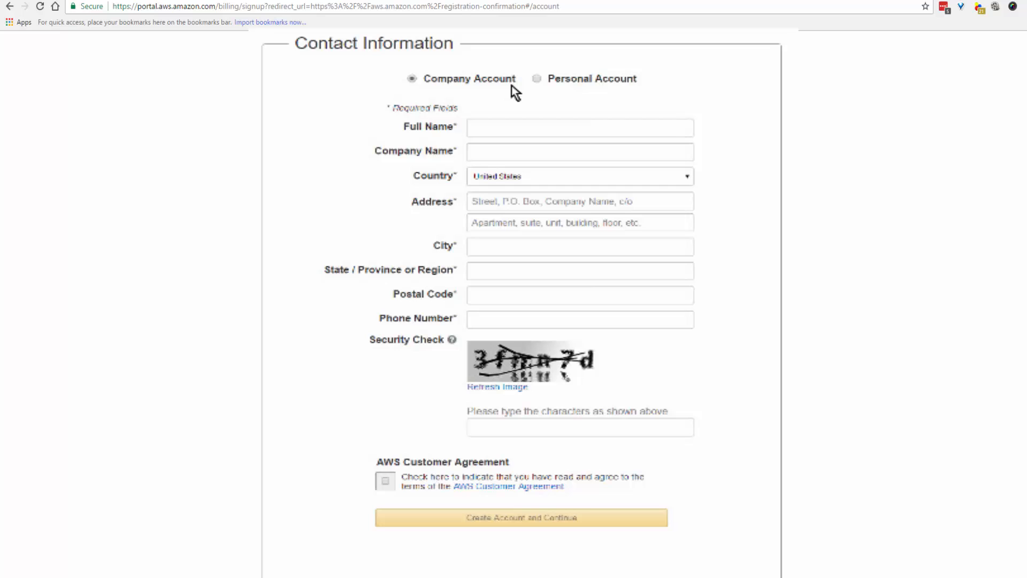
# Step: Create the account with the filled contact details and accepted Customer Agreement
pyautogui.click(521, 518)
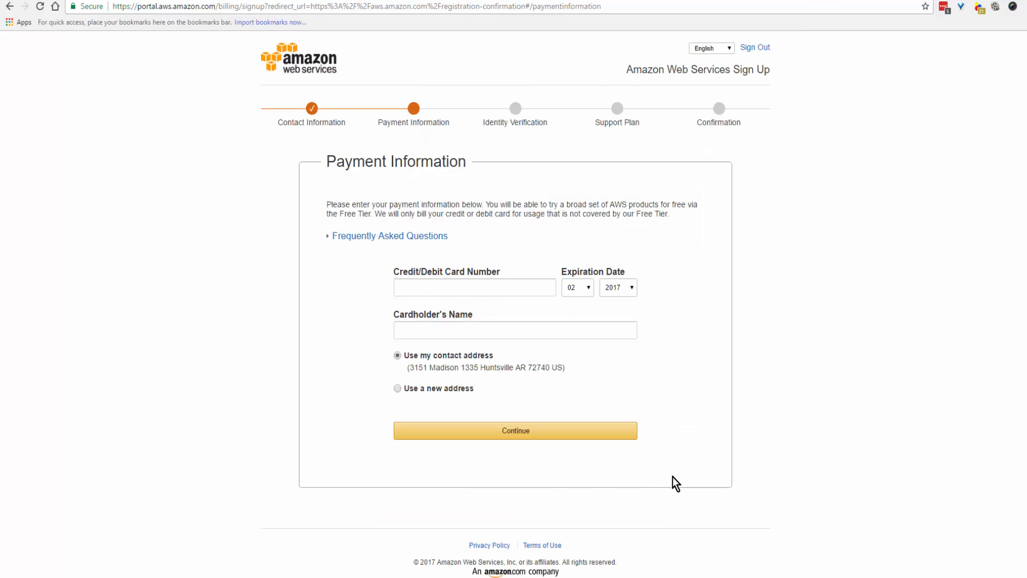
pyautogui.moveTo(416, 252)
pyautogui.write('k')
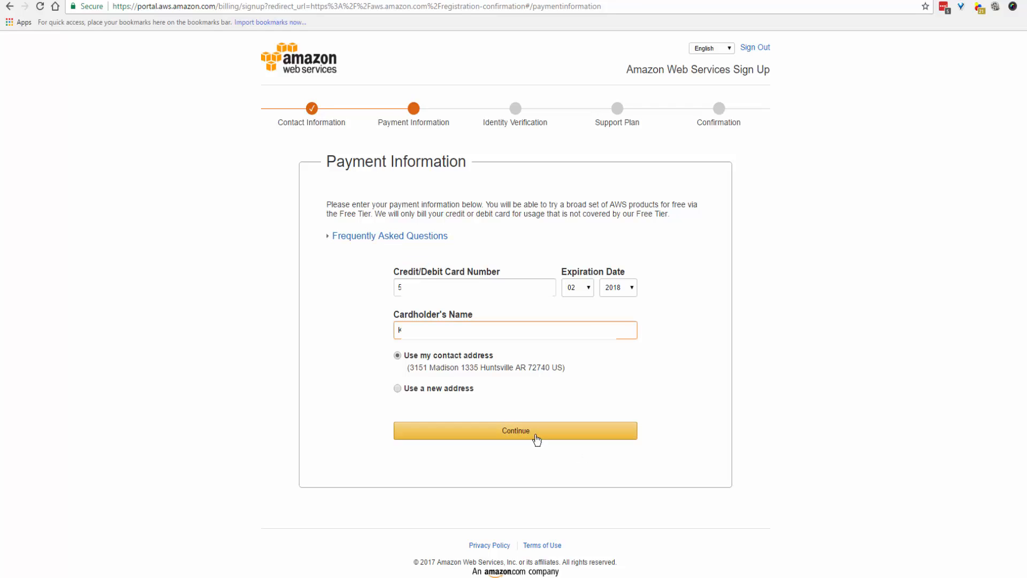
# Step: Continue with the card number, expiration and cardholder name using the contact address
pyautogui.click(514, 430)
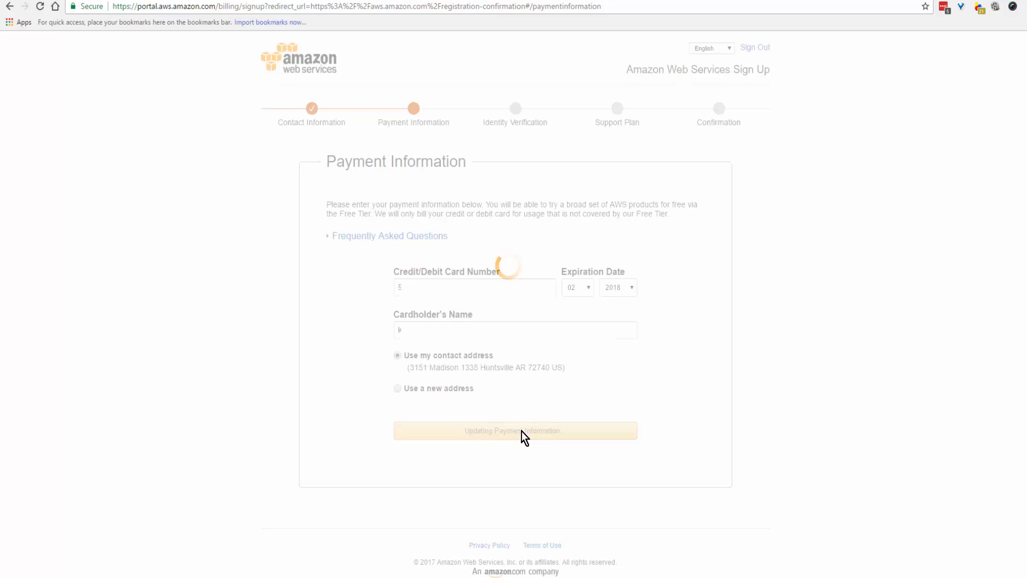
pyautogui.click(514, 430)
pyautogui.write('aw55nm')
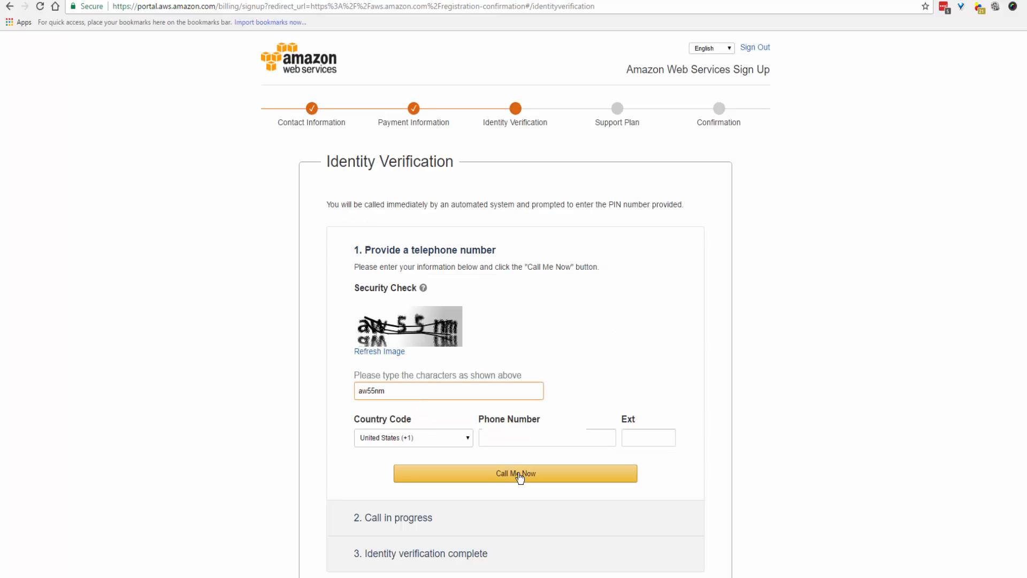
# Step: Request the Call Me Now verification call and confirm identity with the PIN
pyautogui.click(515, 474)
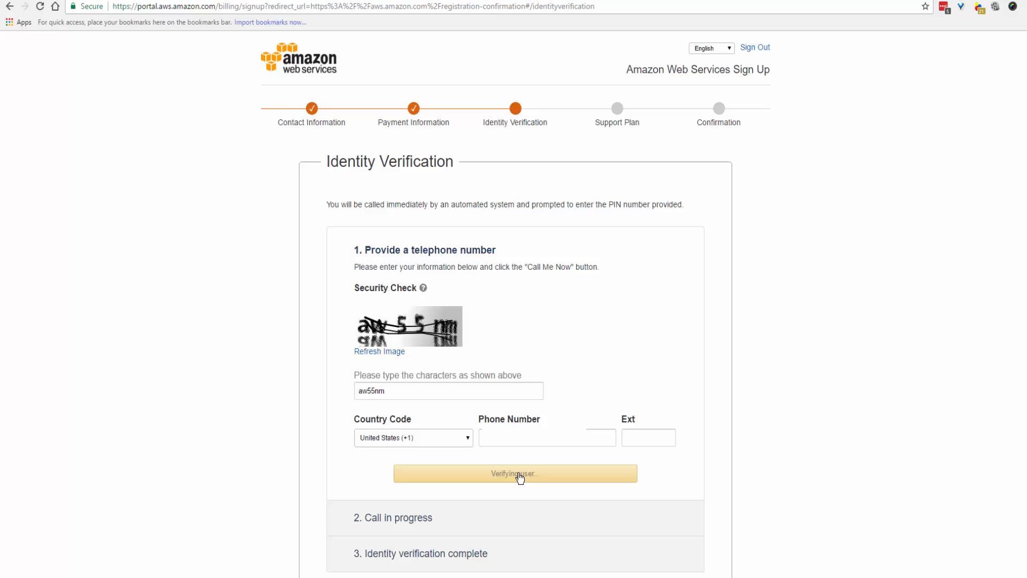
pyautogui.click(514, 473)
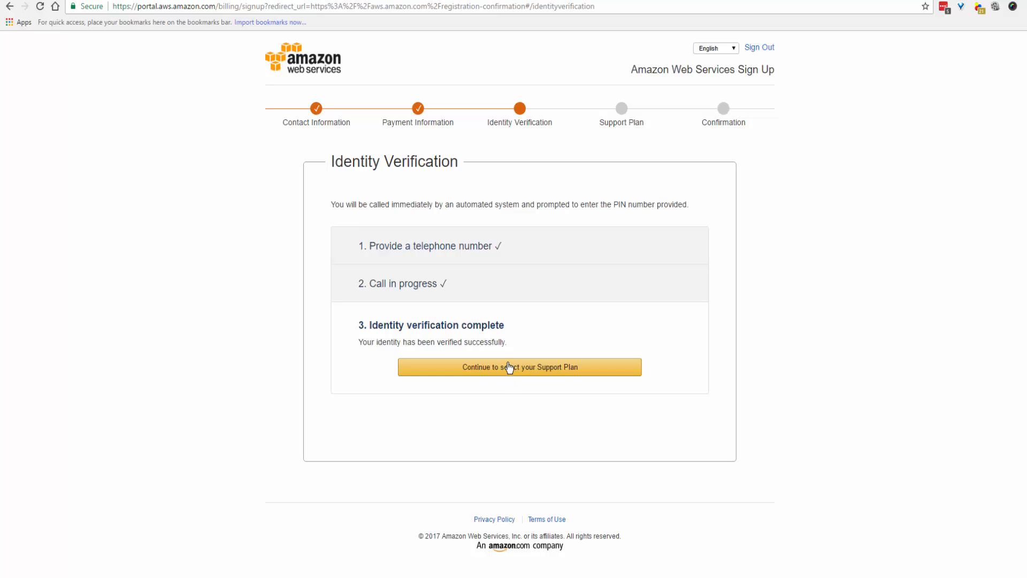
# Step: Keep the free Basic support plan selected and continue to finish sign-up
pyautogui.click(520, 367)
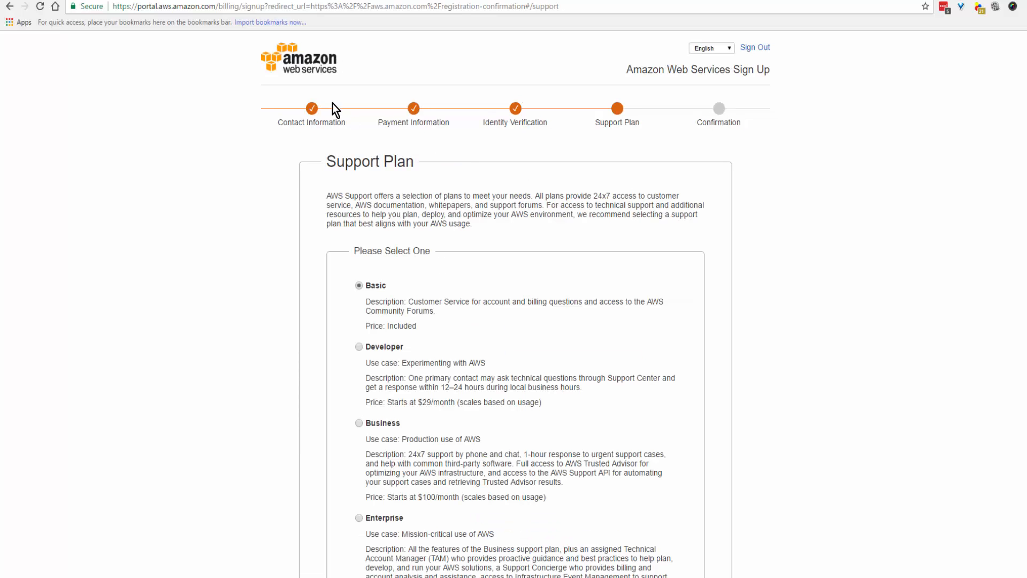
pyautogui.moveTo(411, 113)
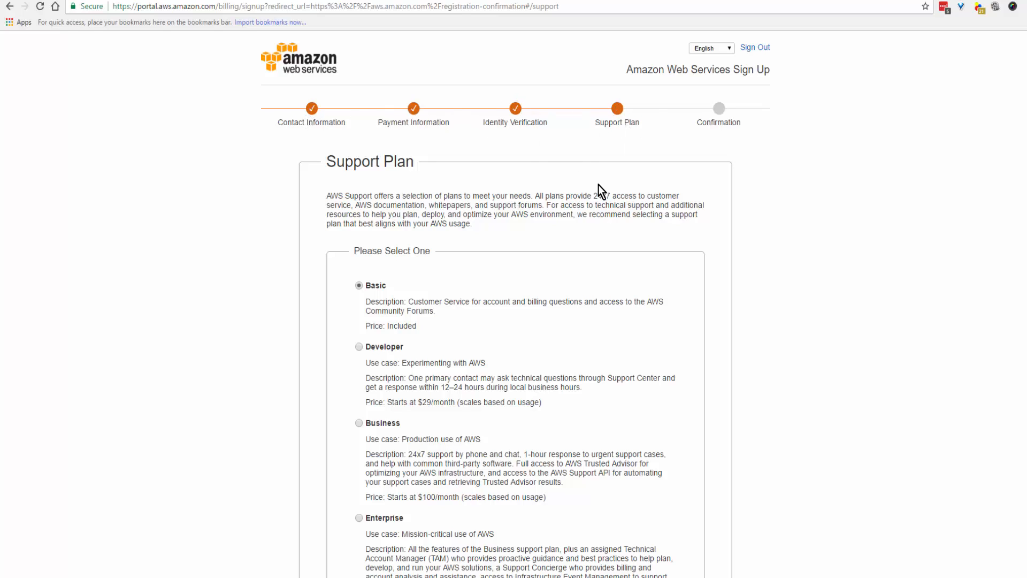
pyautogui.scroll(-3)
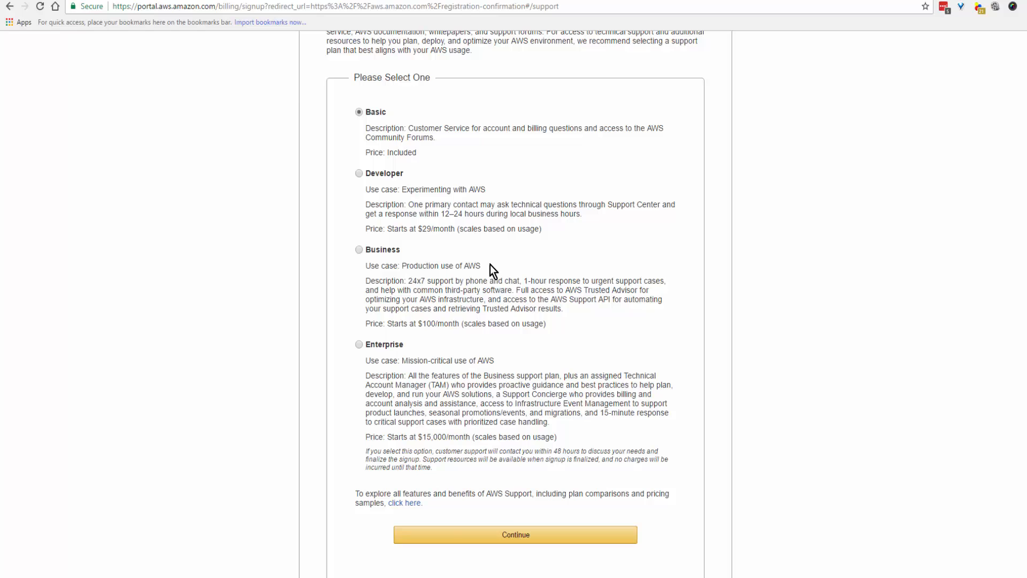
pyautogui.moveTo(380, 135)
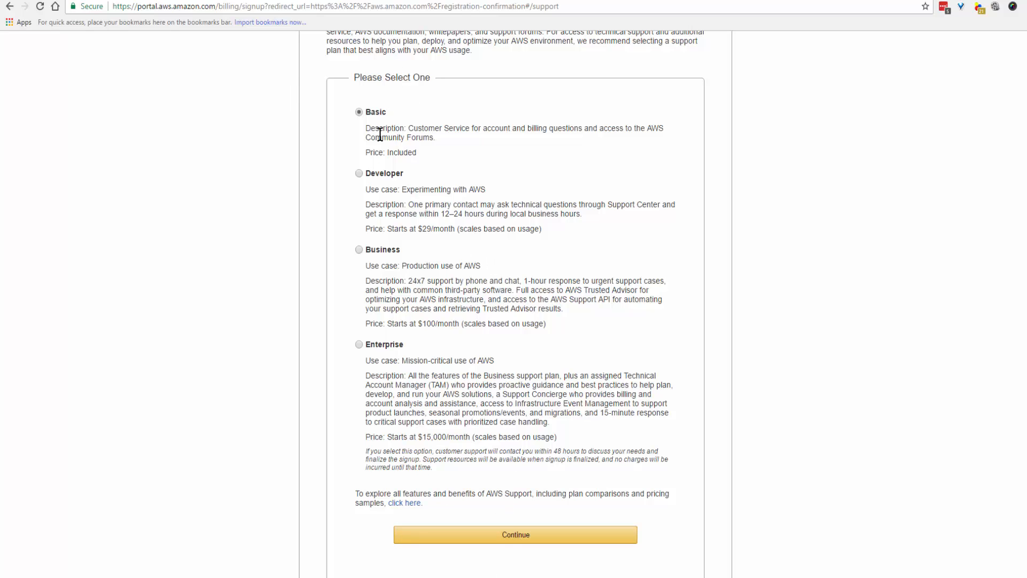
pyautogui.moveTo(367, 190)
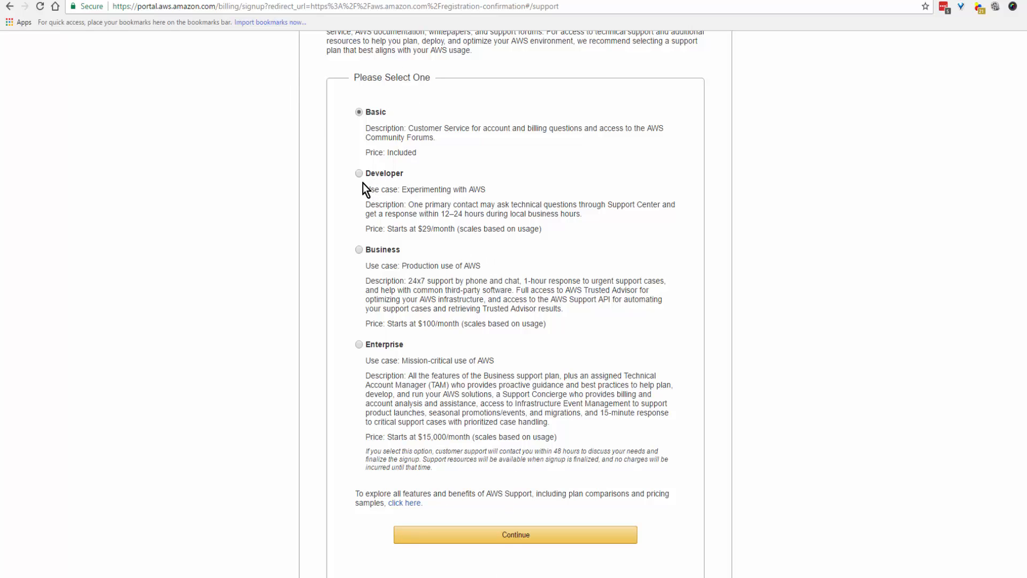
pyautogui.moveTo(424, 322)
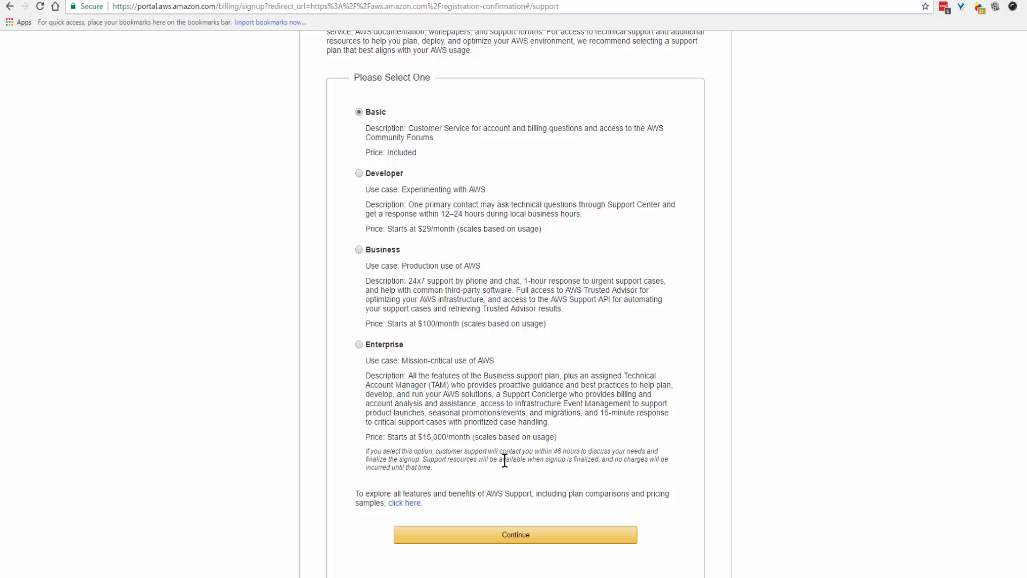
pyautogui.moveTo(518, 538)
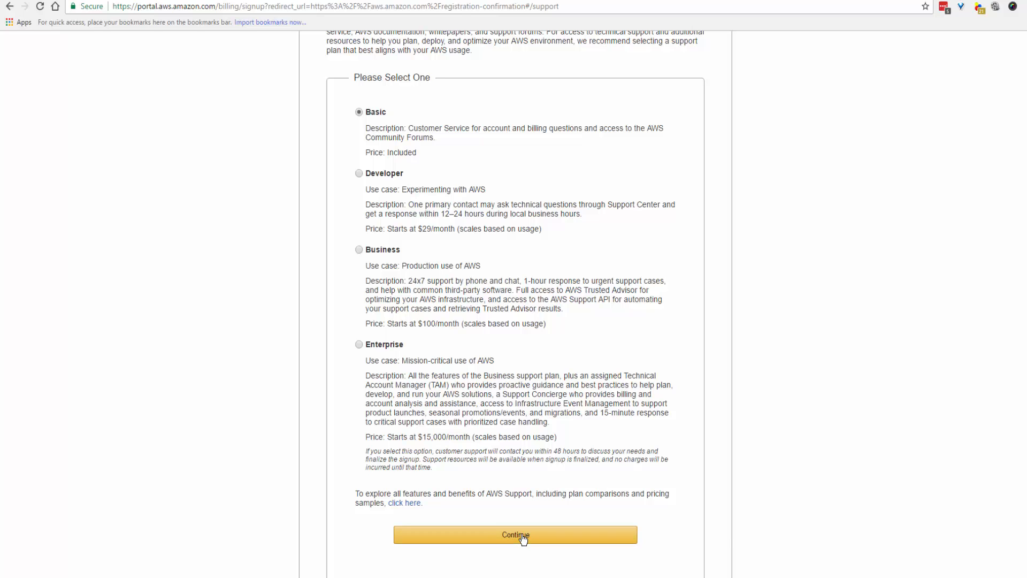
pyautogui.click(514, 535)
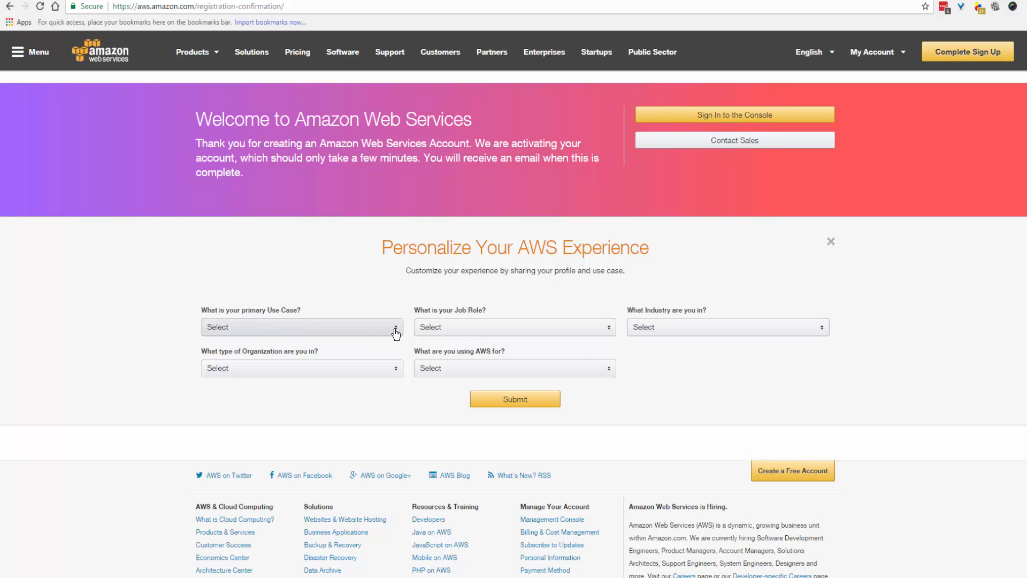
# Step: Review the primary use case options, then sign in as a returning user to reach the Console
pyautogui.click(301, 328)
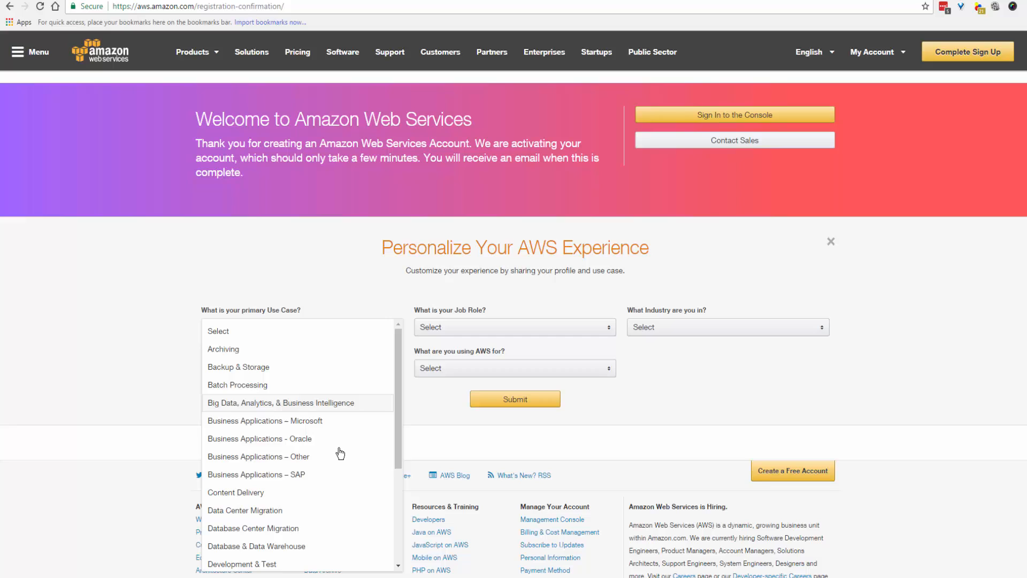
pyautogui.moveTo(324, 296)
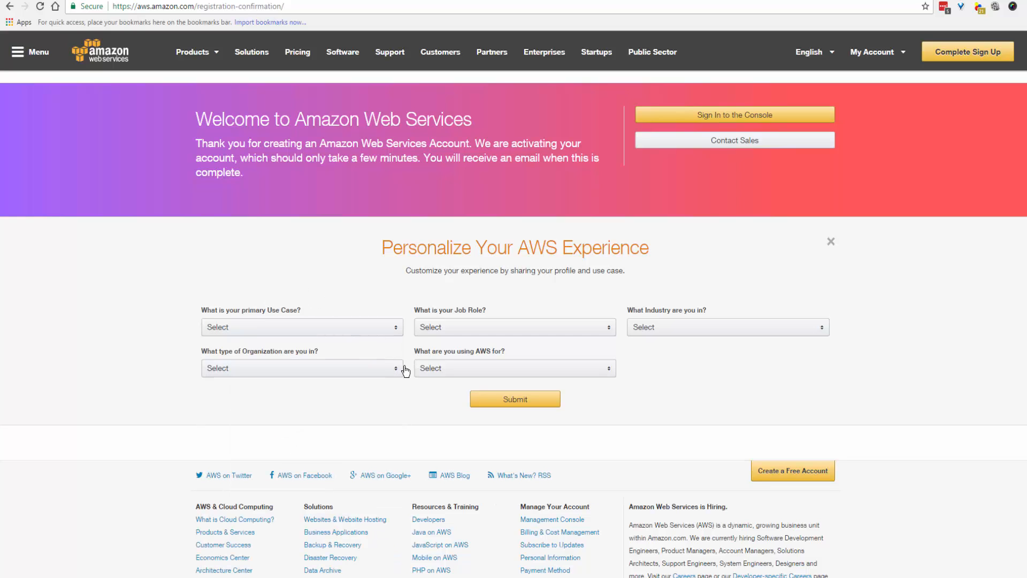
pyautogui.moveTo(961, 179)
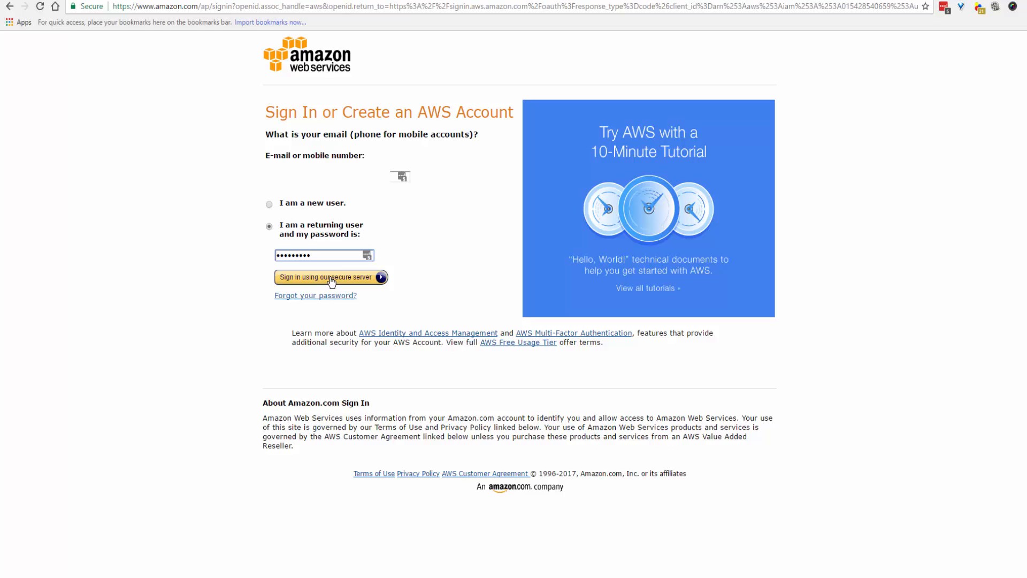
pyautogui.click(328, 276)
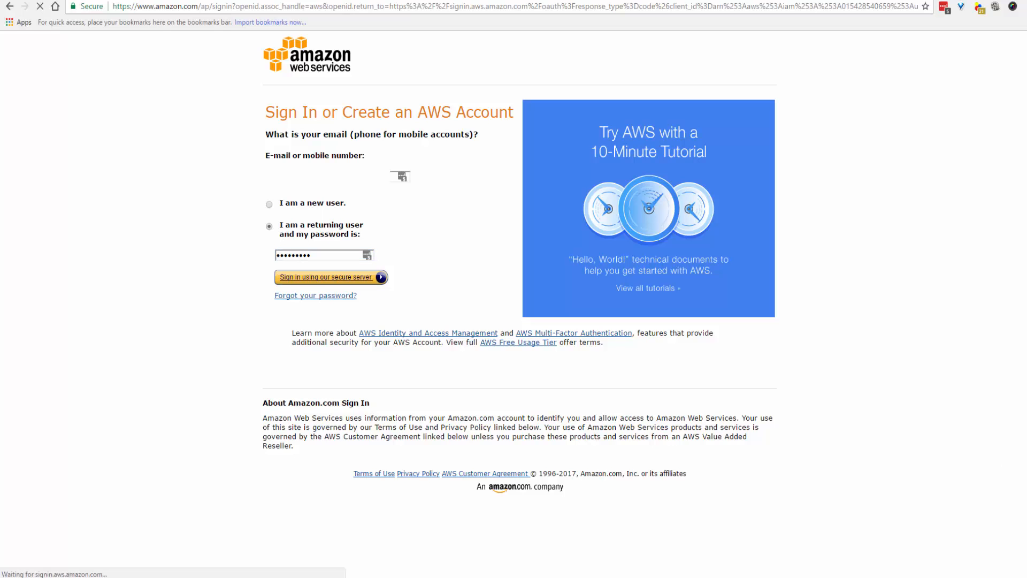
pyautogui.click(326, 276)
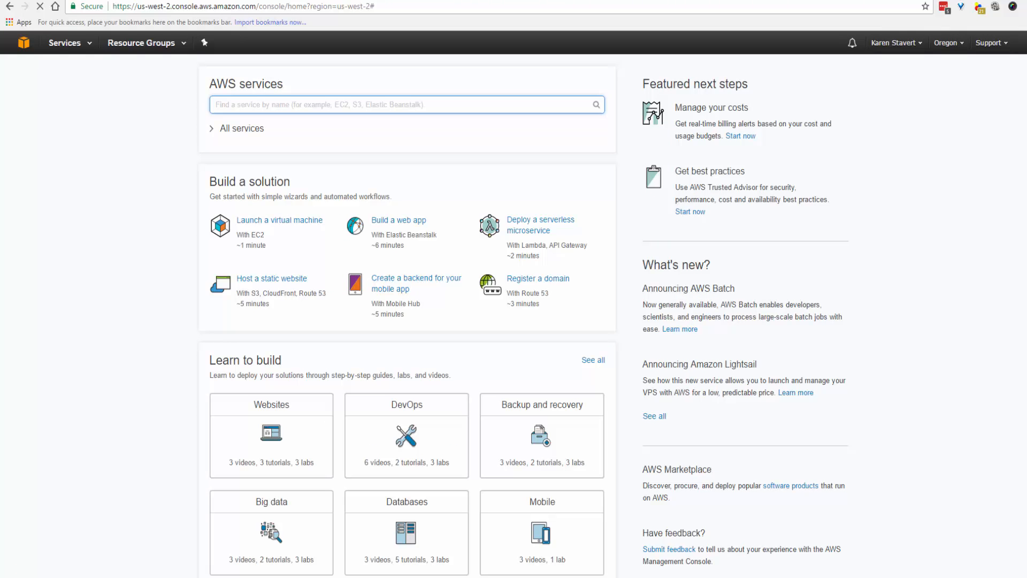